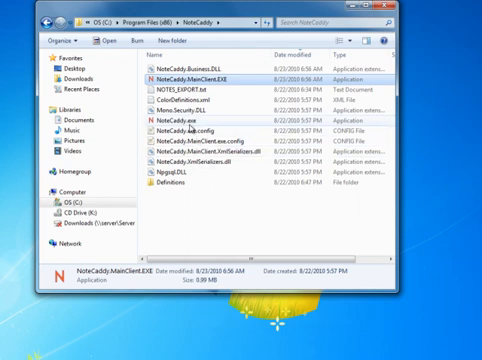
Set NoteCaddy.exe's compatibility properties to always run as administrator
right_click(178, 120)
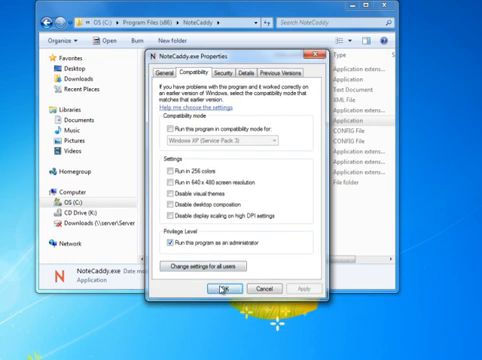
left_click(216, 289)
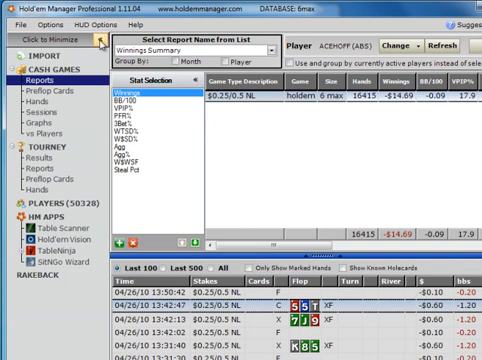
With the 6max database confirmed loaded, collapse Hold'em Manager's left navigation panel
left_click(42, 24)
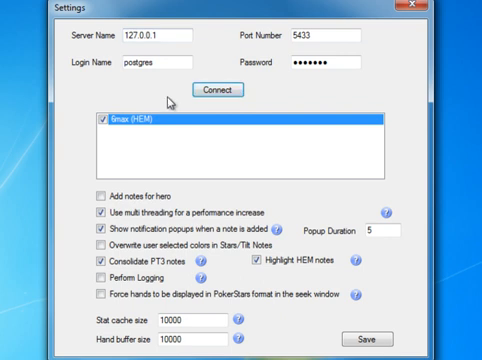
mouse_move(173, 128)
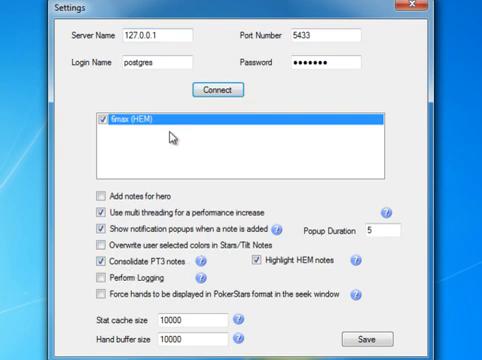
mouse_move(172, 135)
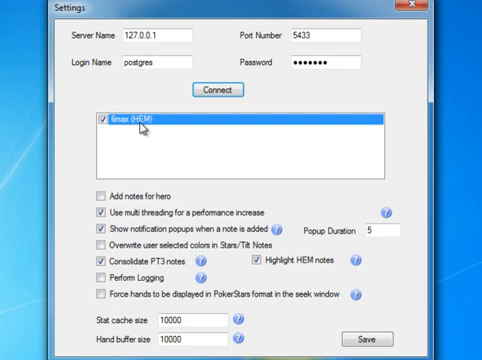
mouse_move(117, 193)
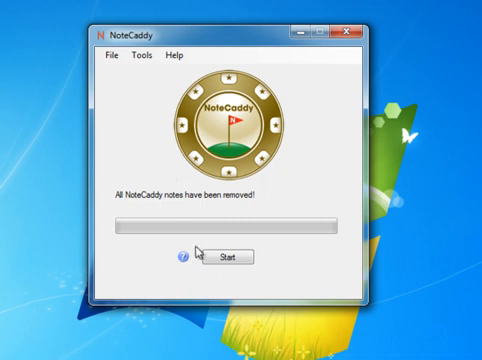
Run note generation on the 6max hands and stop it after about 3051 notes
left_click(227, 256)
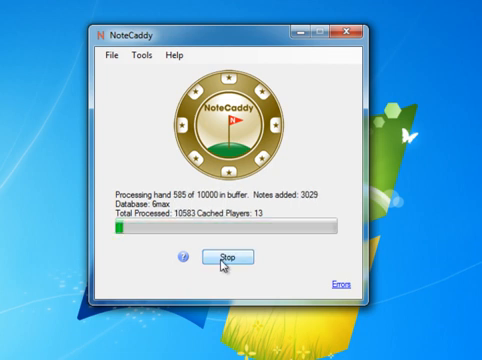
left_click(232, 258)
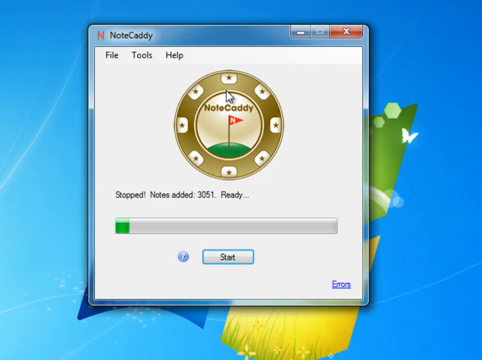
left_click(105, 57)
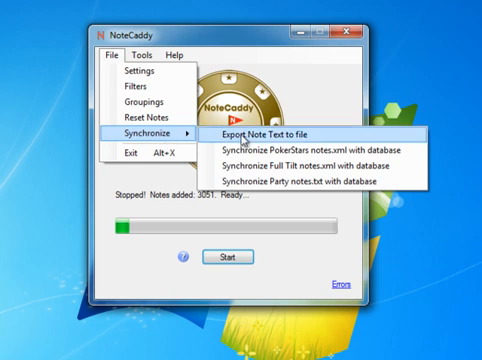
Pick Synchronize > Export Note Text to file from the File menu
left_click(257, 135)
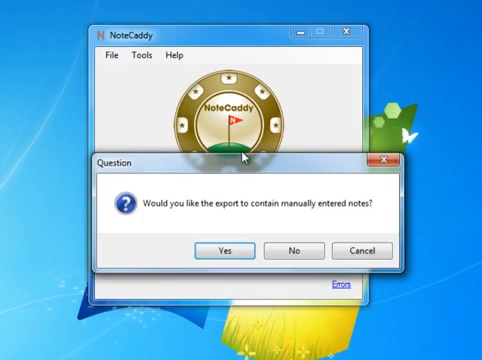